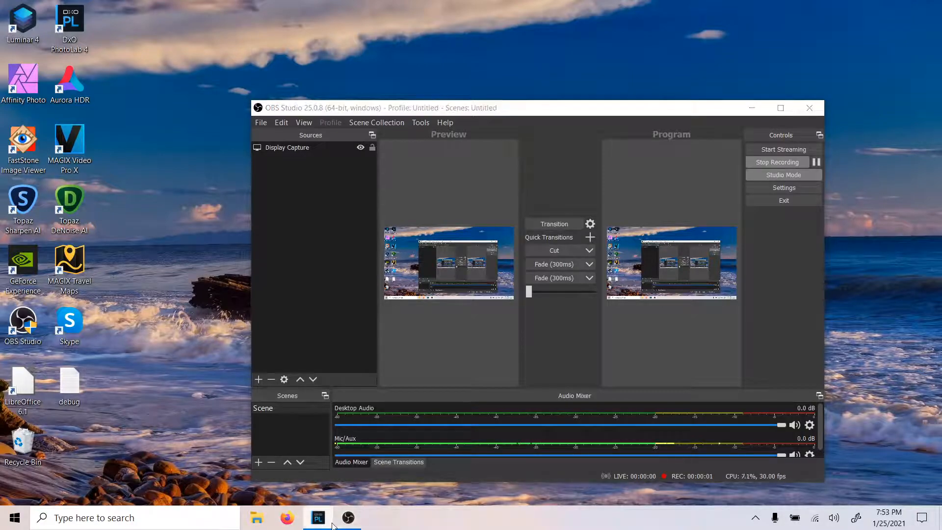
Bring up DxO PhotoLab 4 with the trestle photo showing the painted-out construction light
left_click(318, 517)
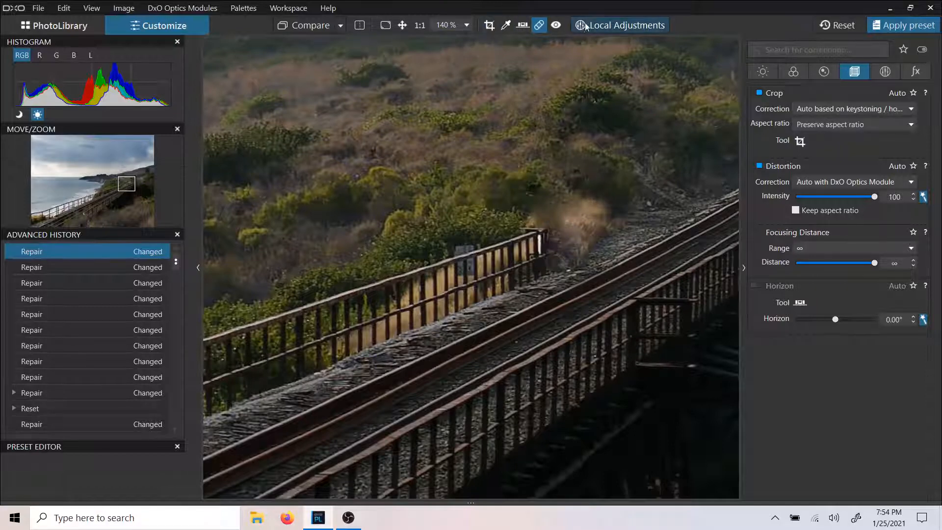
Reopen the repair stroke, lower Feathering to 59% and reduce its opacity before undoing it
left_click(620, 25)
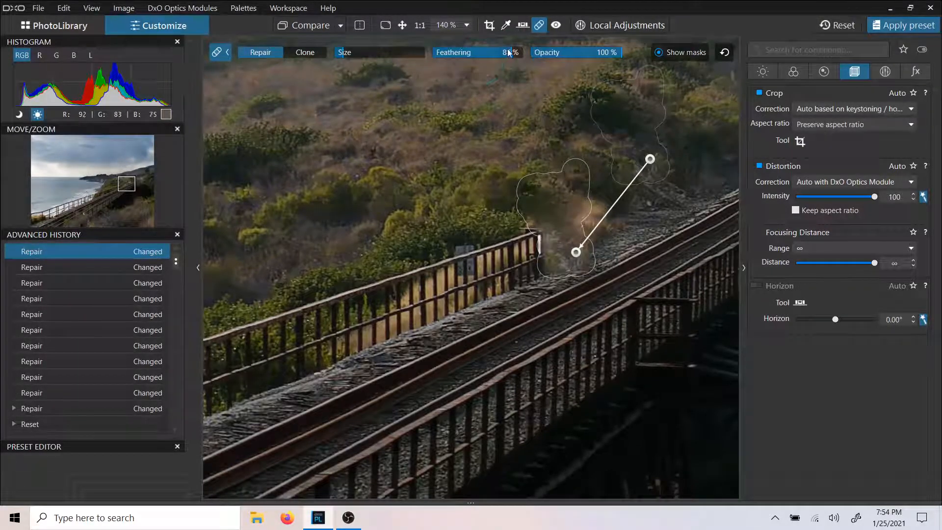
left_click_drag(507, 52, 468, 52)
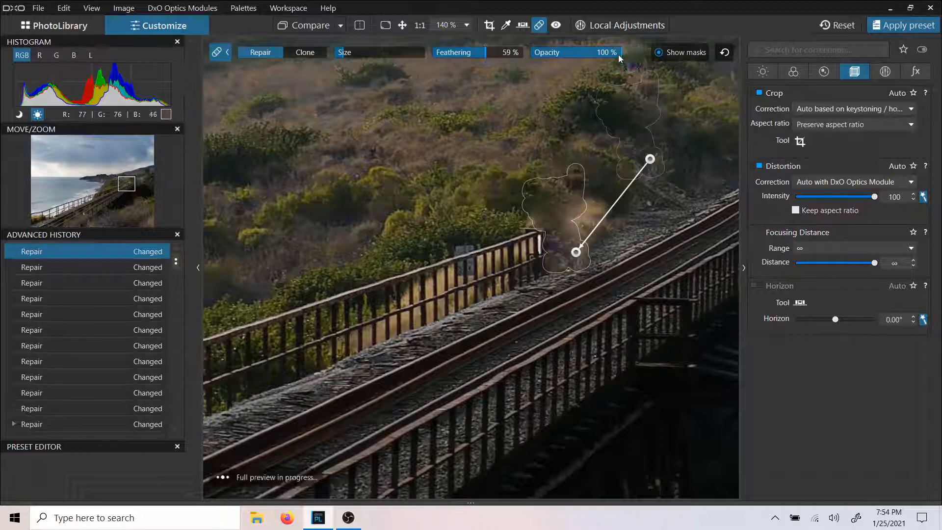
left_click_drag(619, 52, 529, 52)
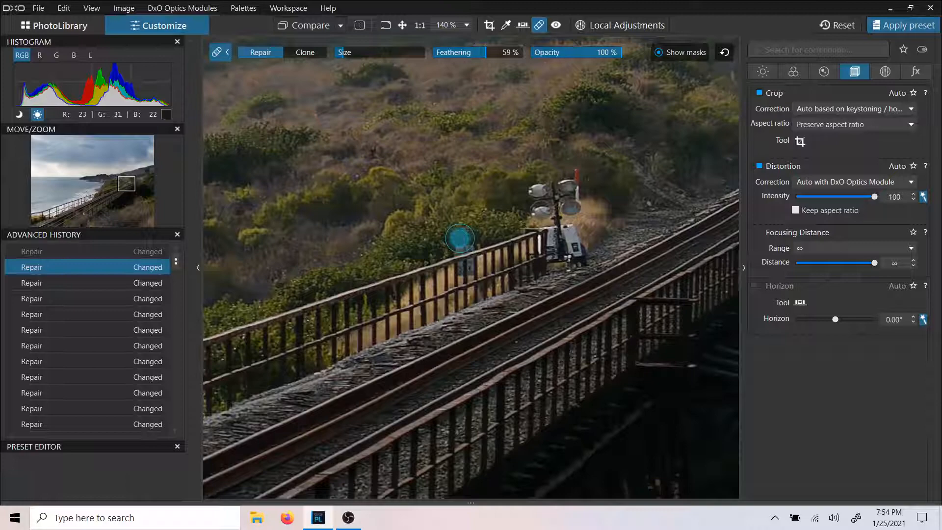
Redo the repair stroke and relocate its source until the light blends into the brush and gravel
left_click(447, 25)
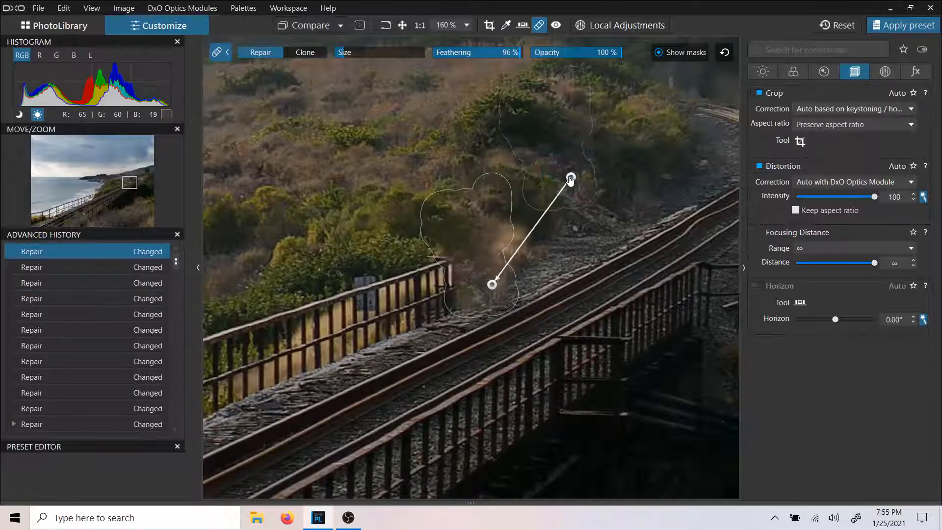
left_click_drag(570, 179, 457, 138)
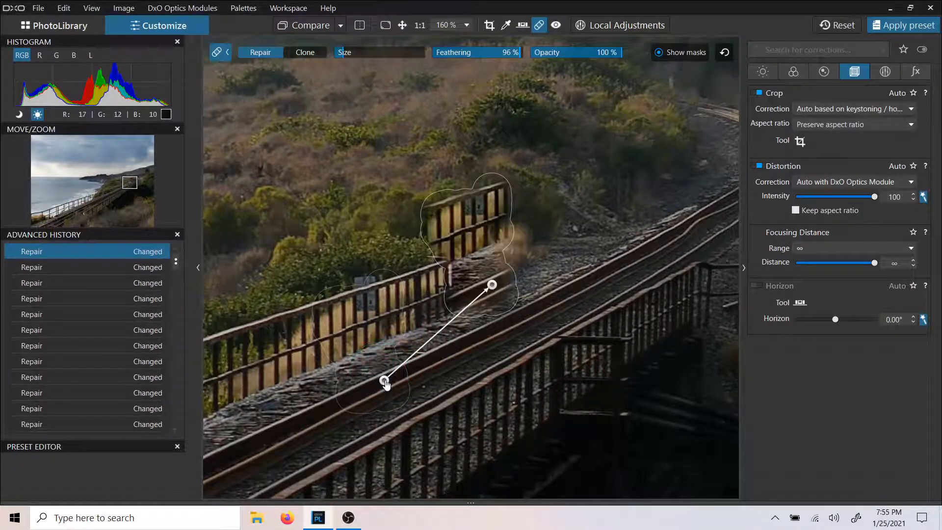
left_click_drag(384, 382, 641, 398)
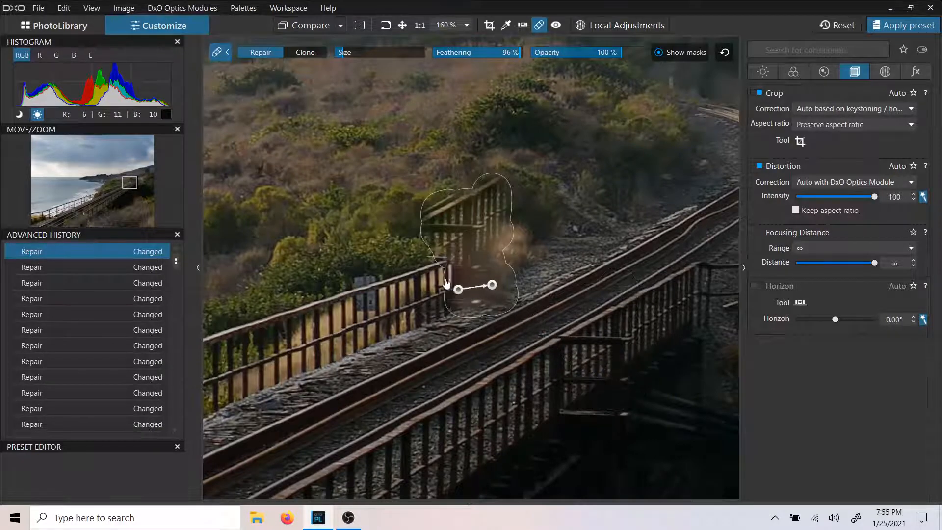
left_click_drag(459, 288, 371, 209)
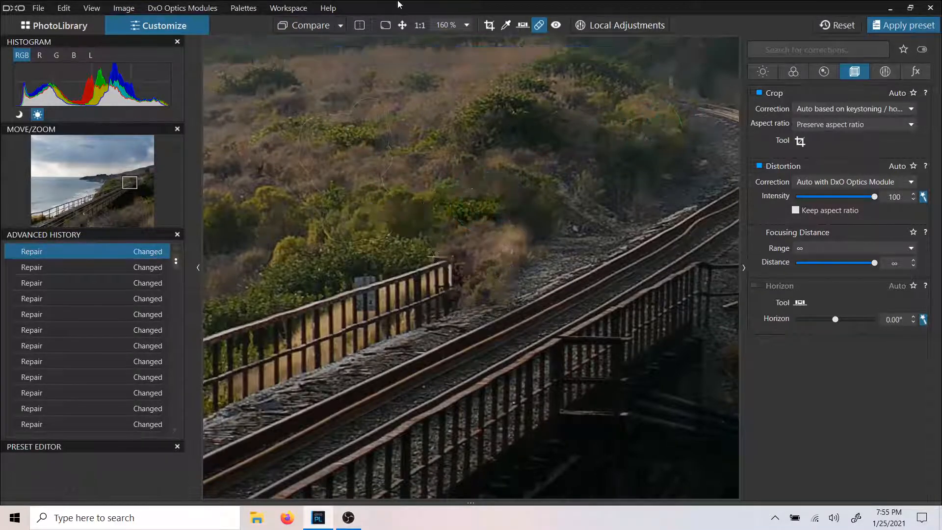
Reopen the repair, tweak its source and Feathering, then step back three history entries
left_click(31, 330)
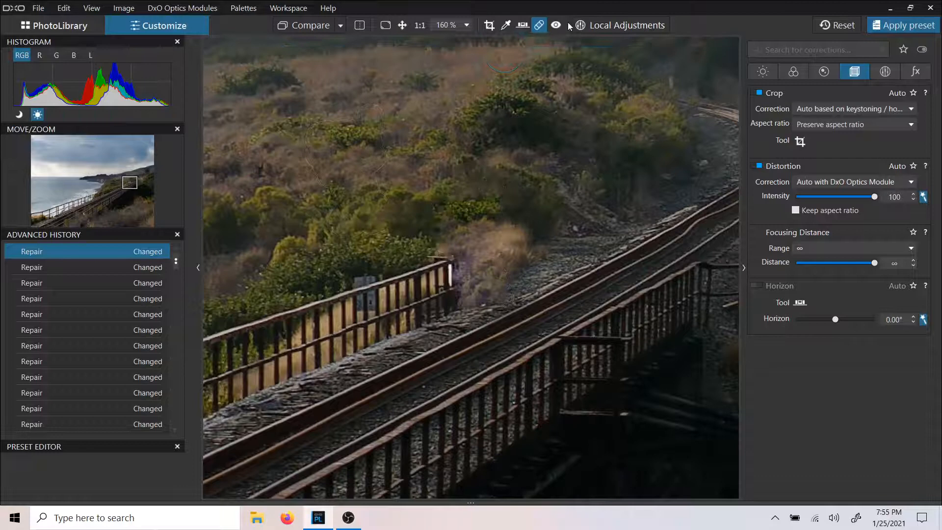
left_click(538, 26)
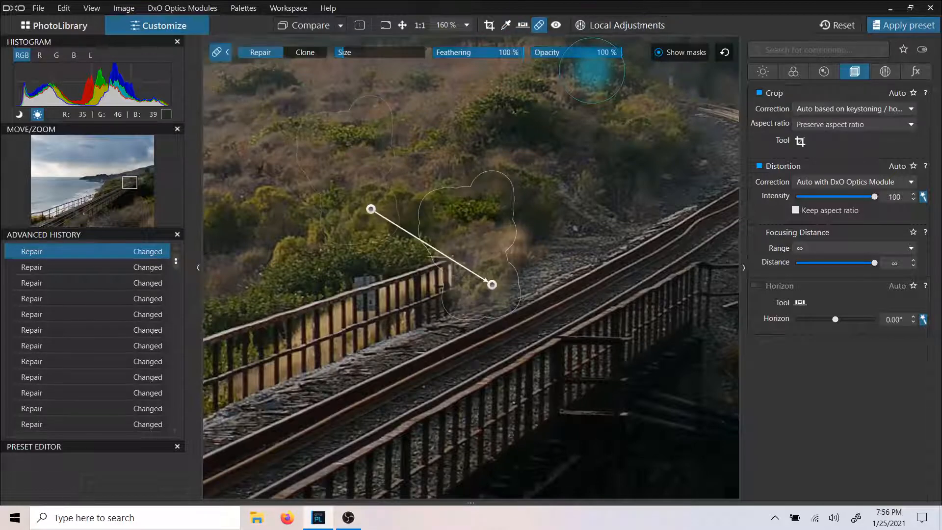
left_click_drag(507, 52, 518, 52)
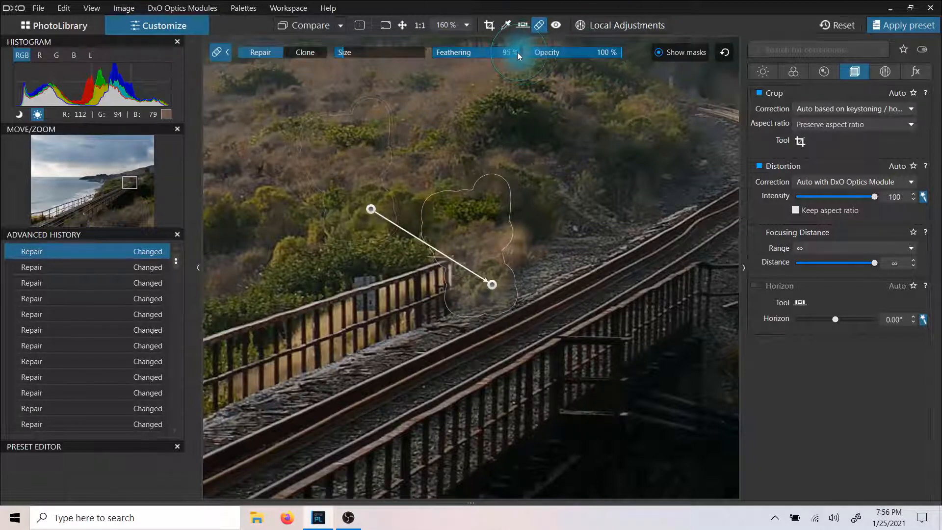
left_click(513, 52)
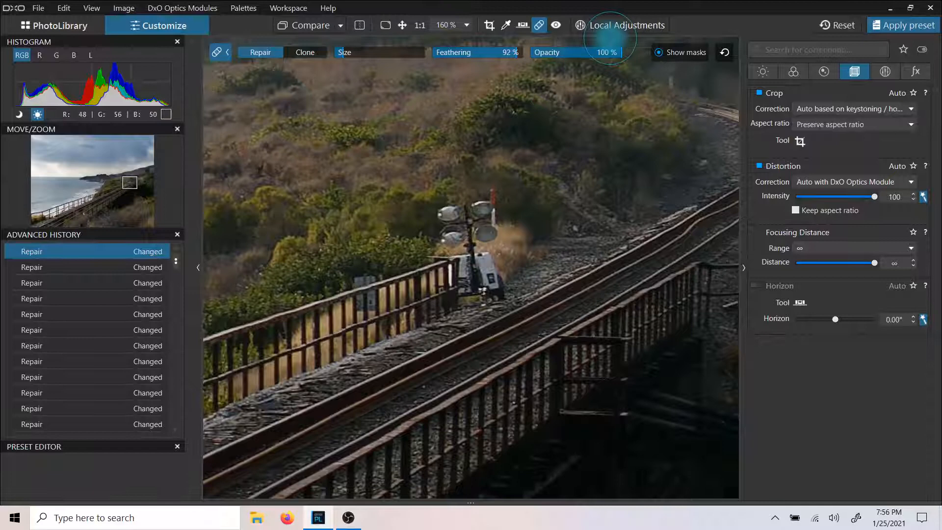
left_click(627, 25)
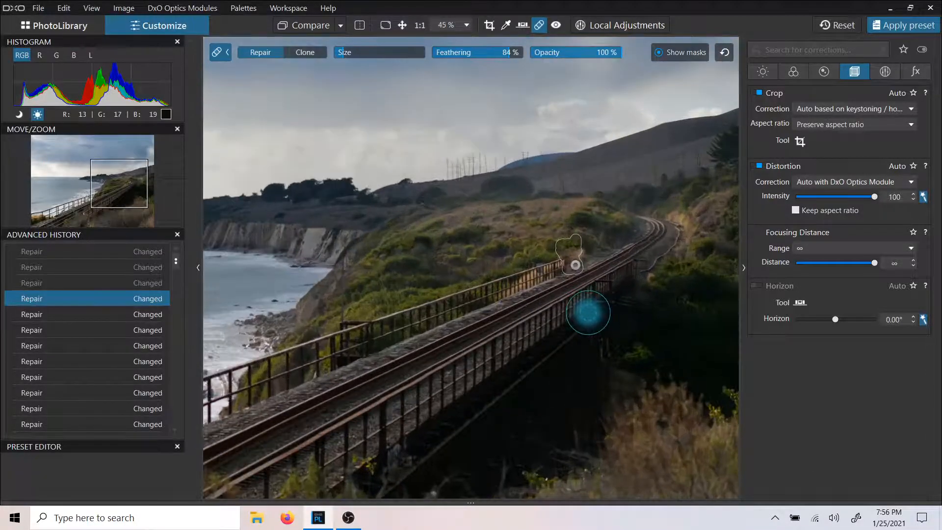
Reset all corrections so the light returns, restart the Repair brush with Feathering at 39%
left_click(444, 25)
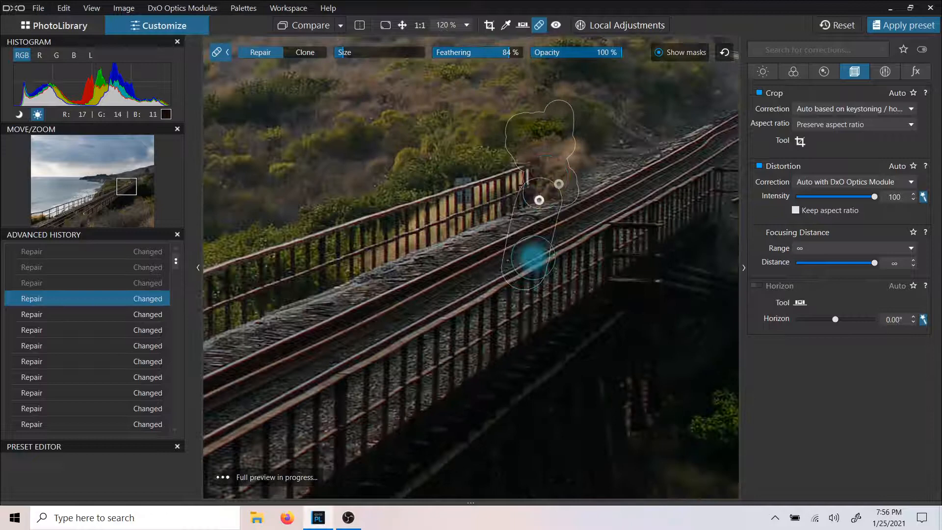
left_click(841, 25)
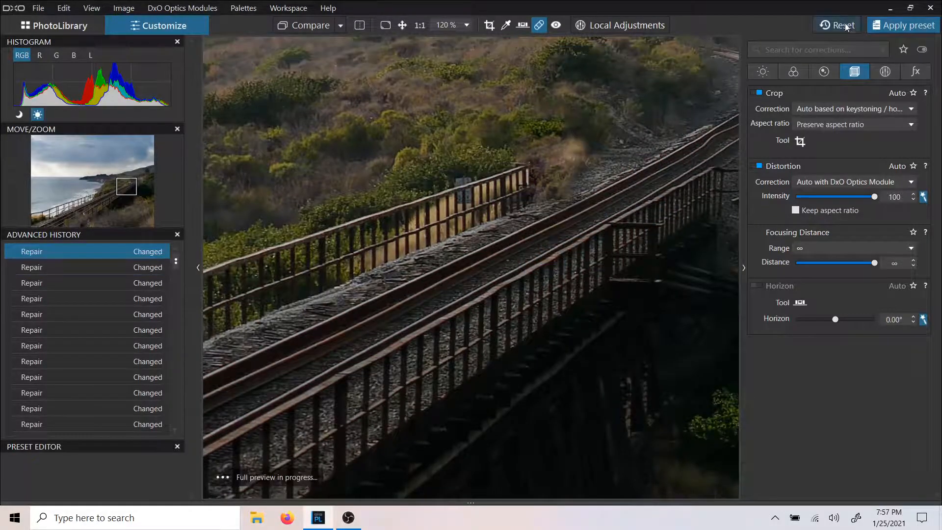
left_click(841, 26)
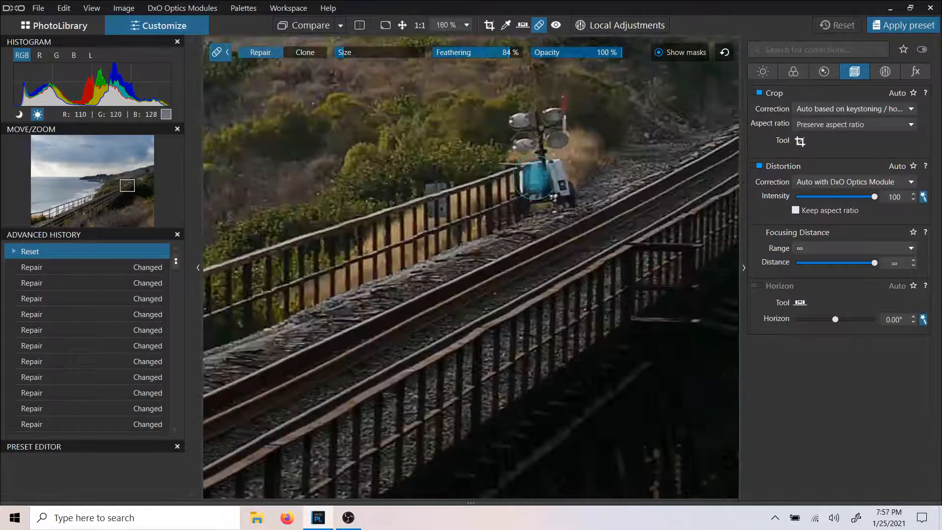
left_click(445, 26)
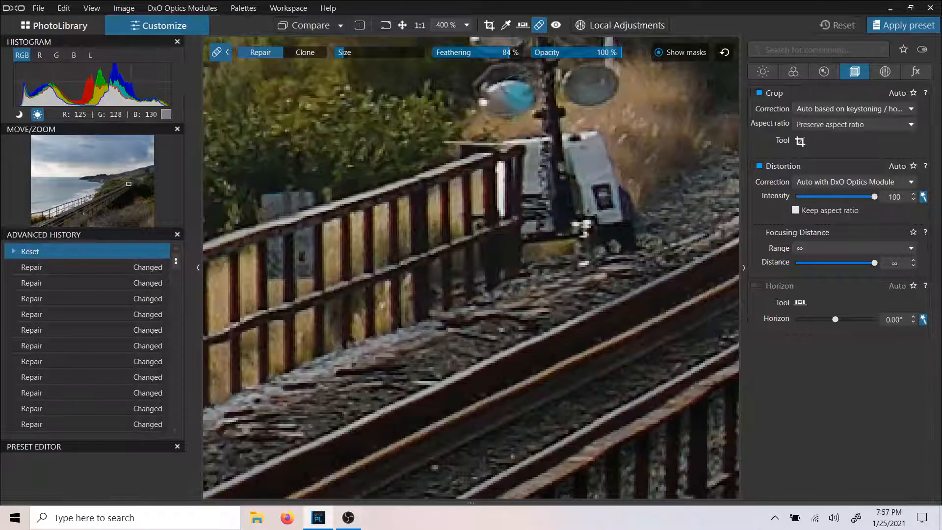
left_click_drag(507, 52, 475, 52)
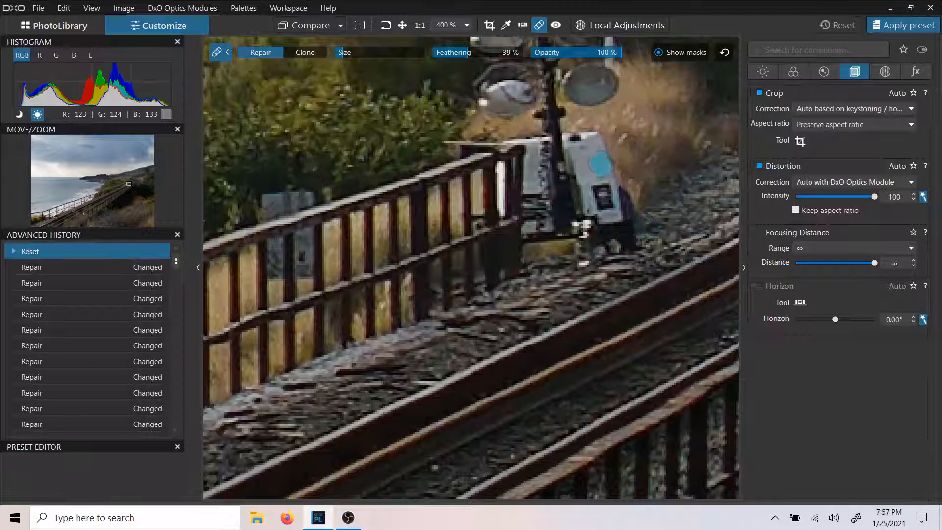
Paint one repair stroke over the construction light beside the trestle and apply it
left_click(465, 25)
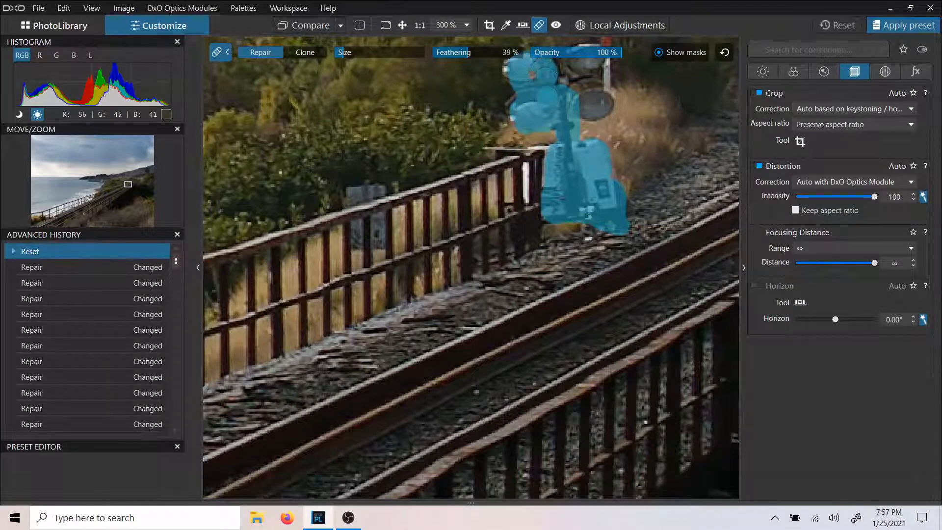
left_click(446, 25)
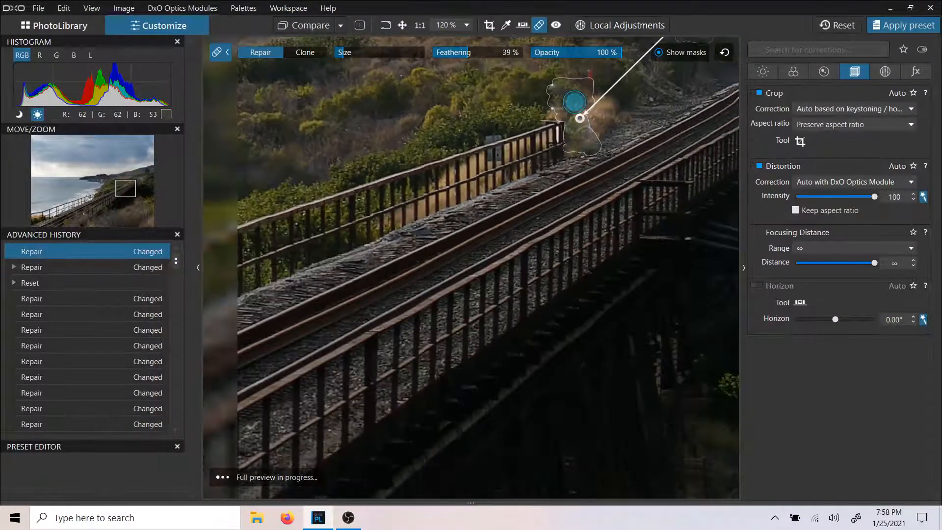
Sample the grassy hillside above-left for the patch and raise Feathering to 67%
scroll("down", 3)
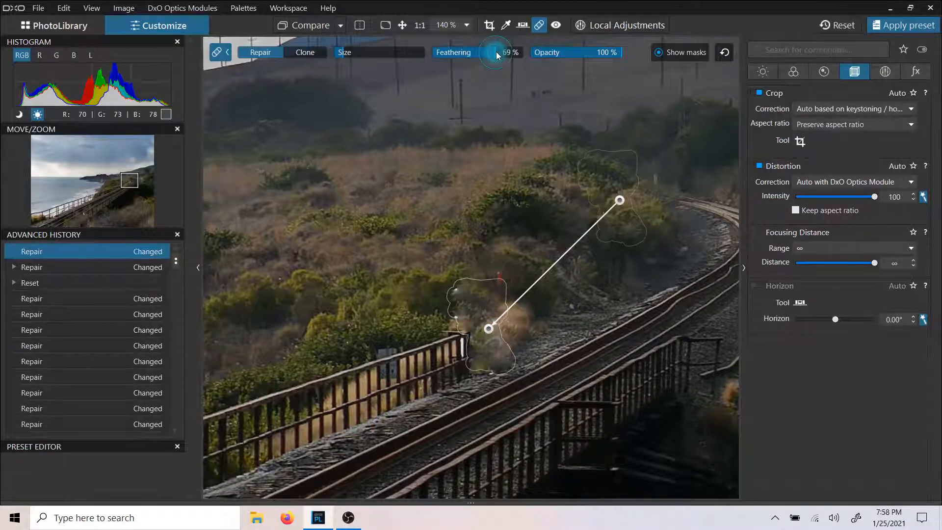
left_click_drag(495, 52, 478, 52)
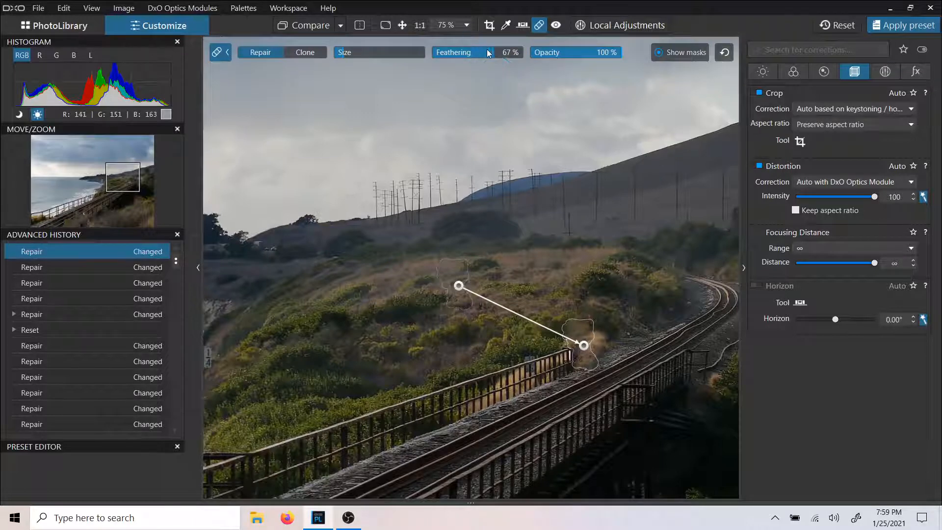
Nudge Feathering down and up, settling near 71% so the light blends into the hillside
left_click_drag(488, 52, 472, 52)
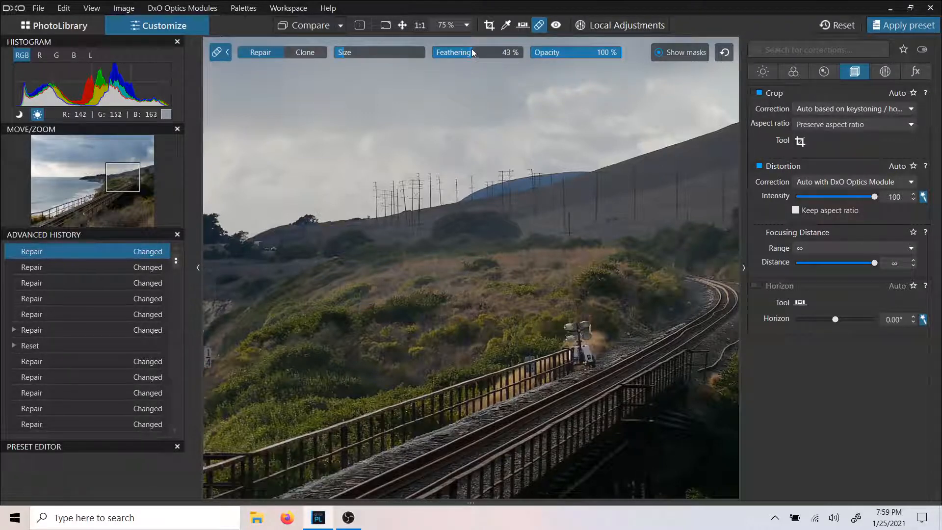
left_click_drag(445, 52, 492, 52)
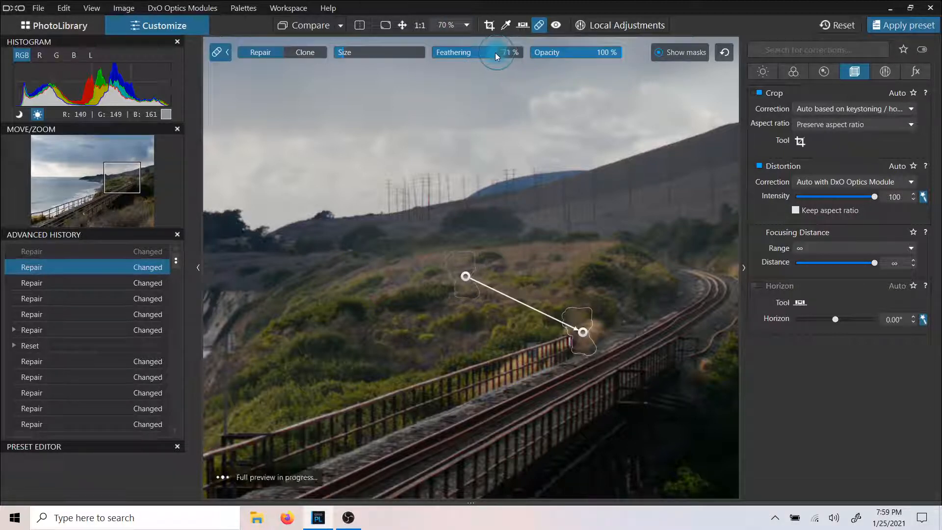
left_click_drag(504, 52, 487, 52)
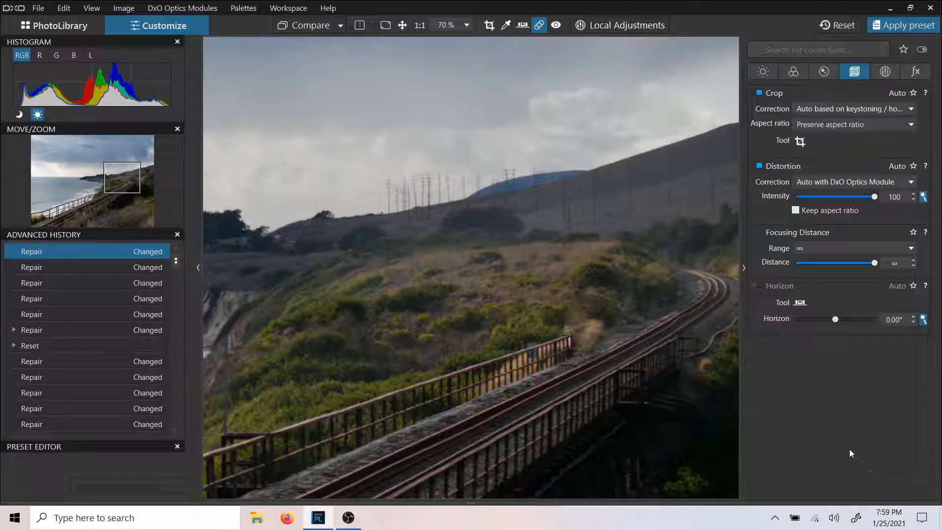
Reopen the repair for a further 59% feathering adjustment and review the spot at 100% zoom
left_click(445, 26)
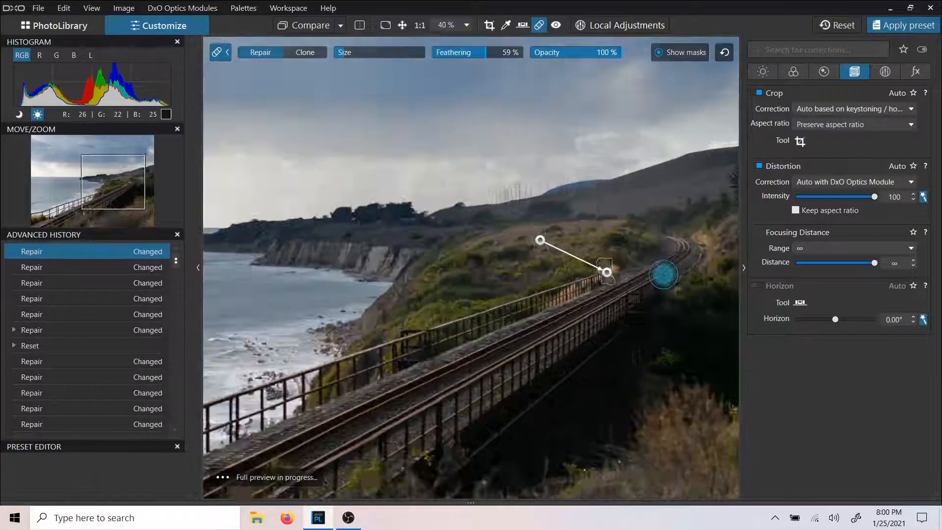
left_click(448, 24)
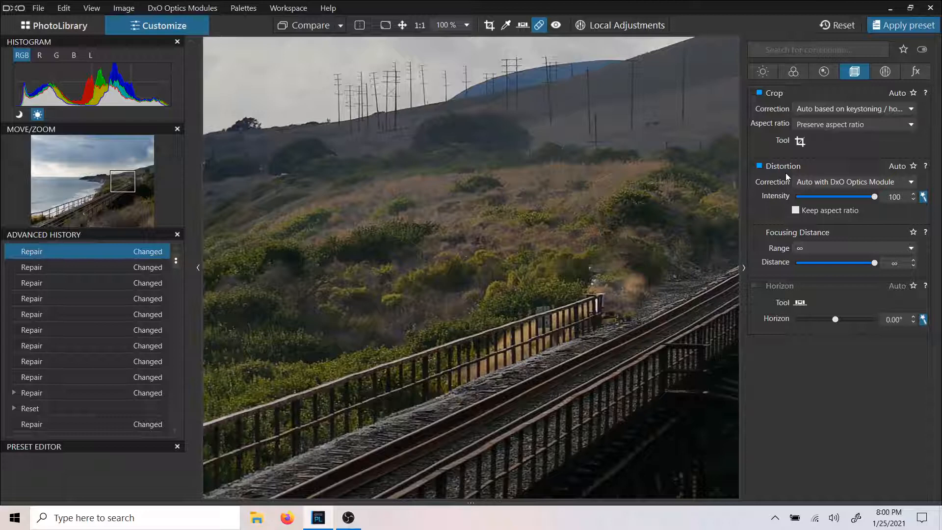
mouse_move(789, 178)
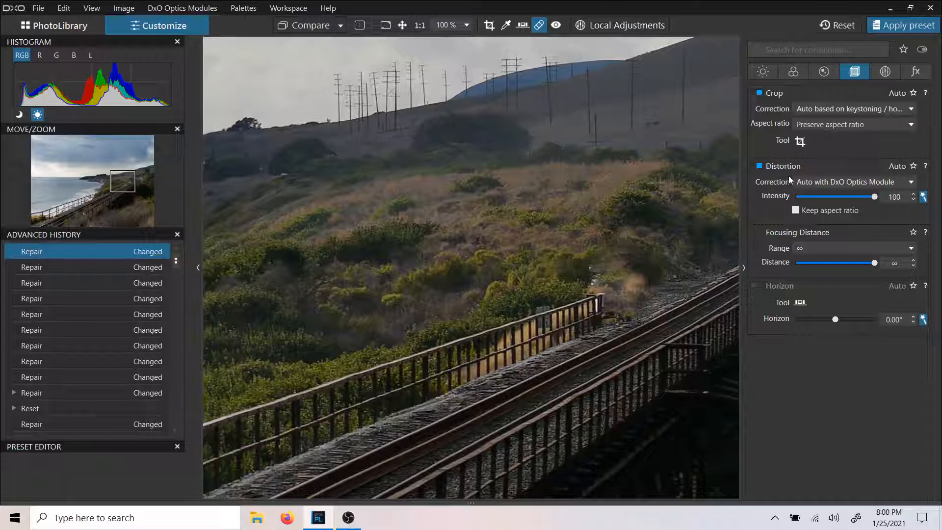
left_click_drag(553, 223, 617, 285)
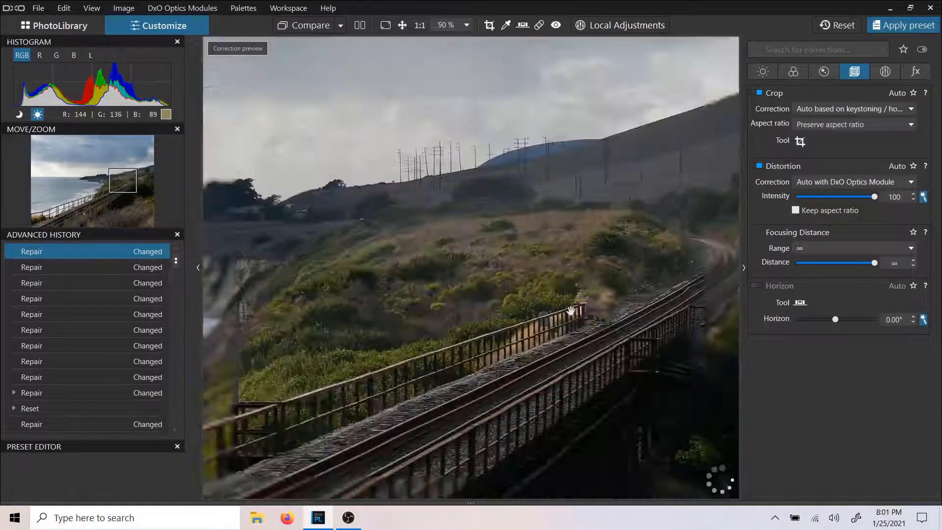
left_click(445, 26)
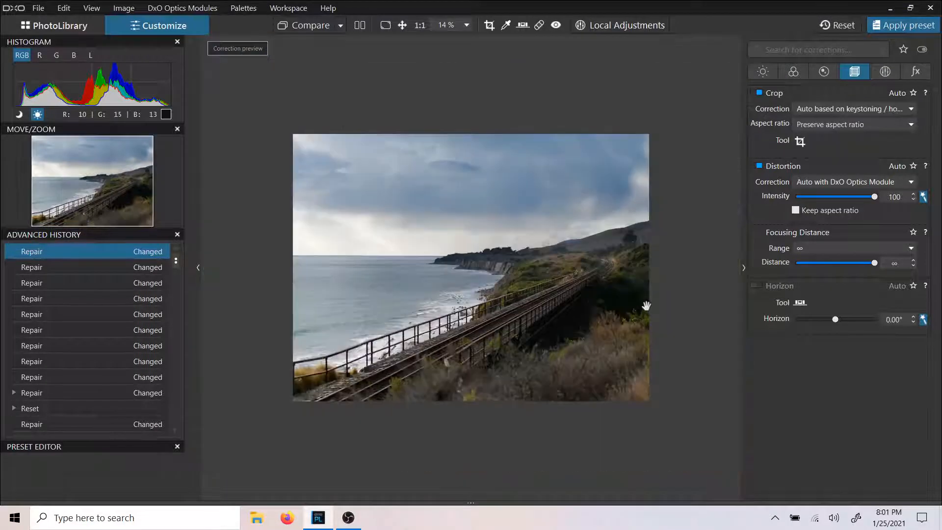
left_click(465, 25)
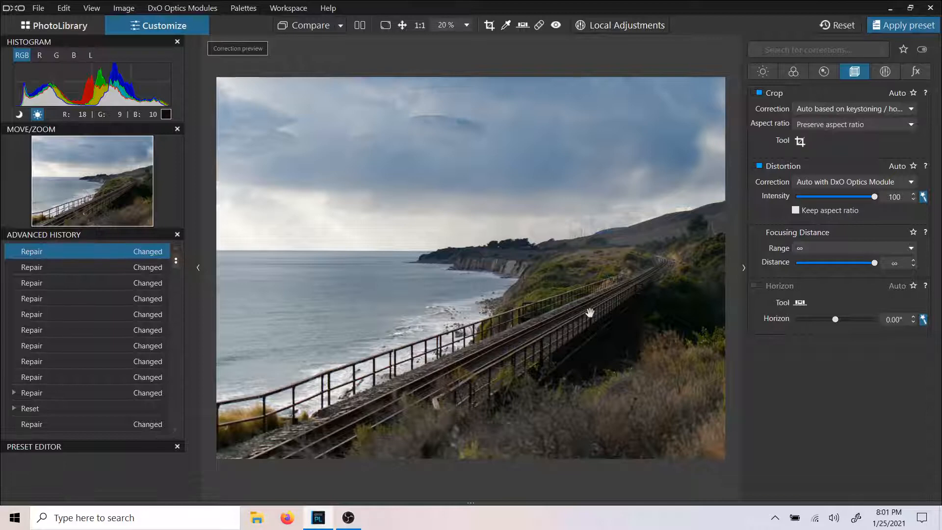
mouse_move(590, 281)
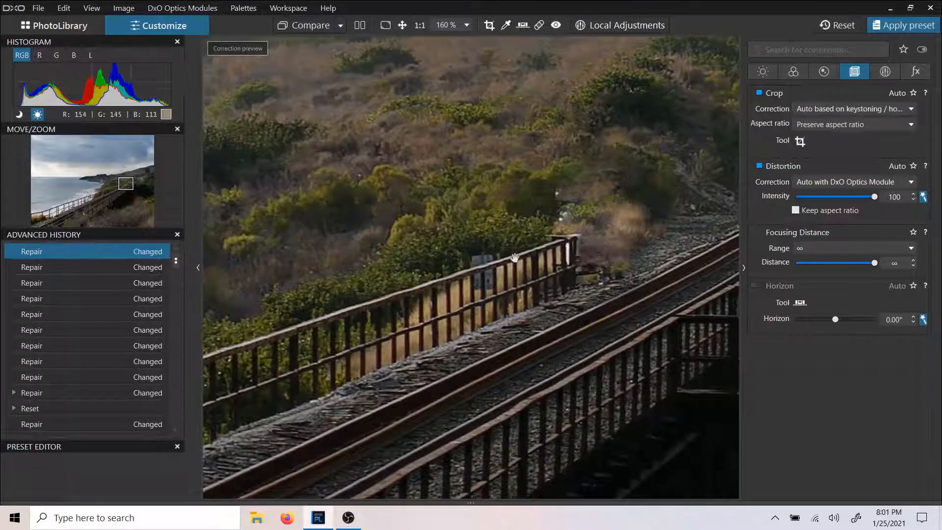
mouse_move(258, 183)
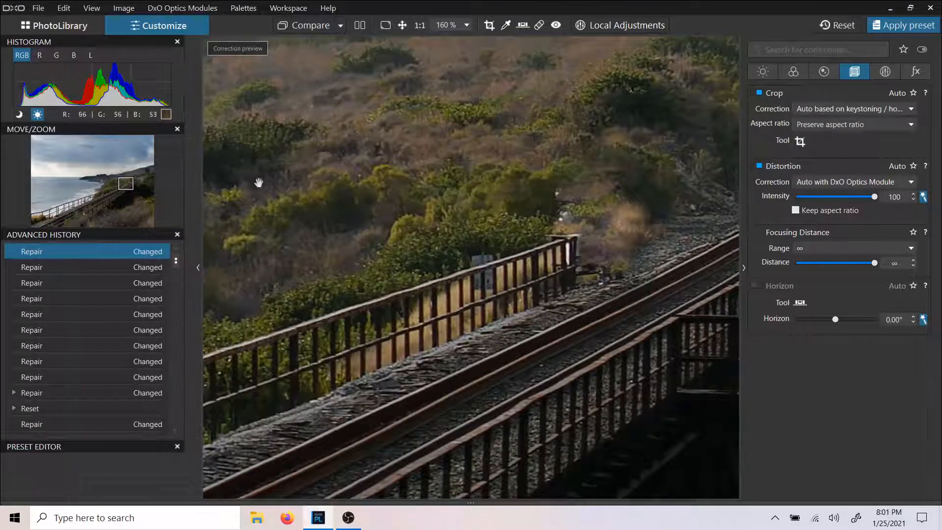